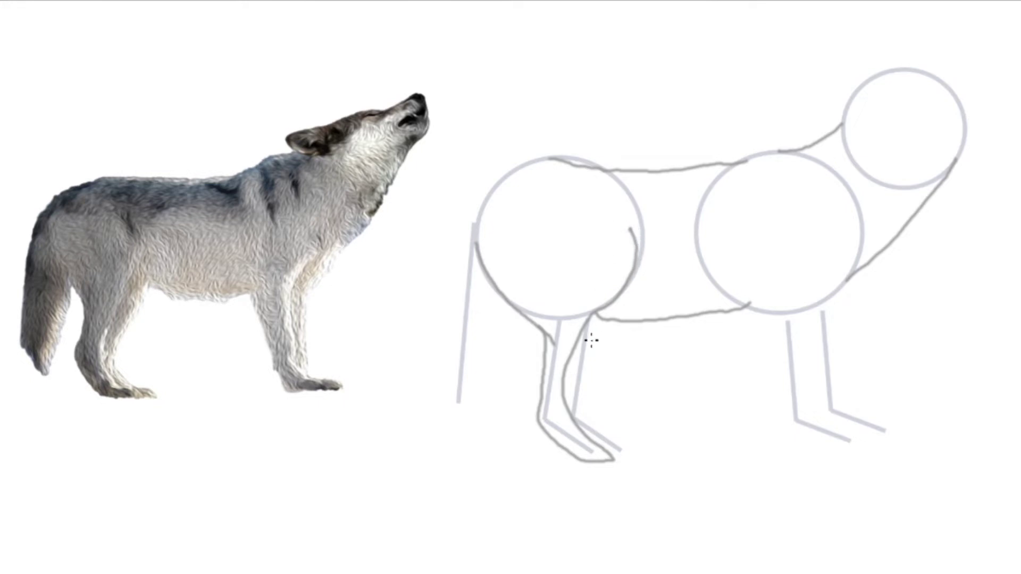
pyautogui.moveTo(595, 349)
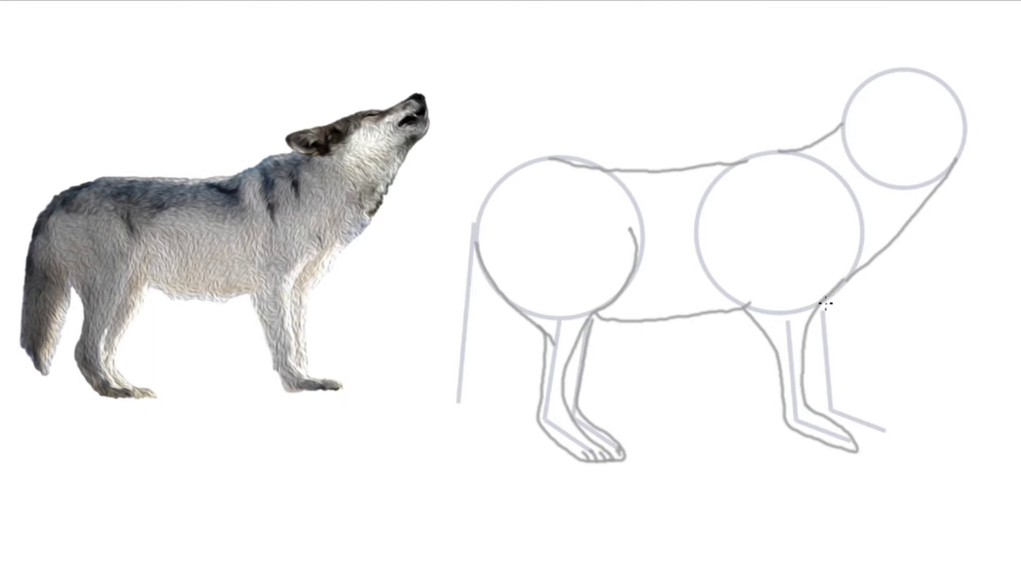
# Brush in toed paws at the bottom of both front legs.
pyautogui.moveTo(827, 310); pyautogui.dragTo(840, 401)
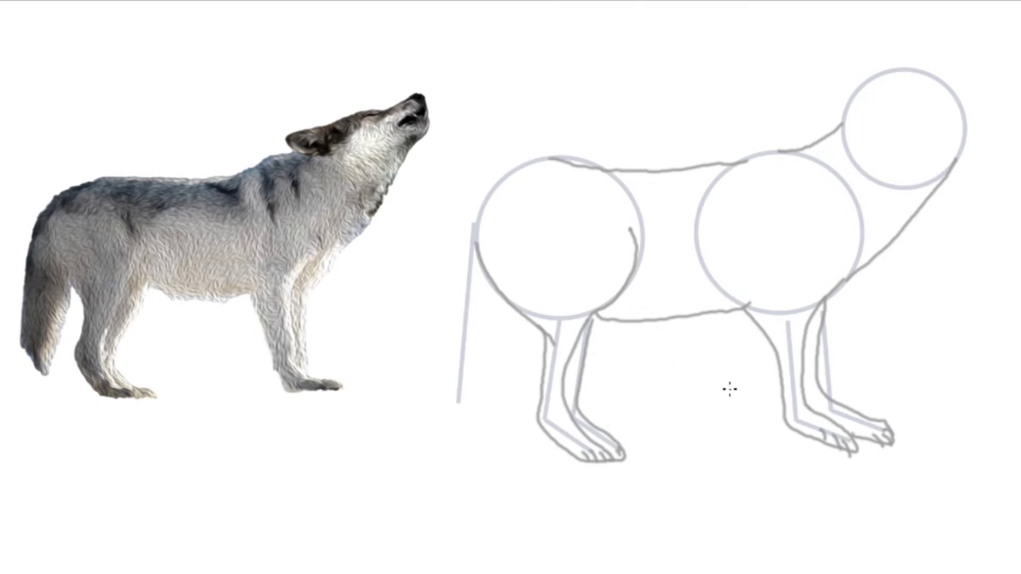
pyautogui.moveTo(929, 291)
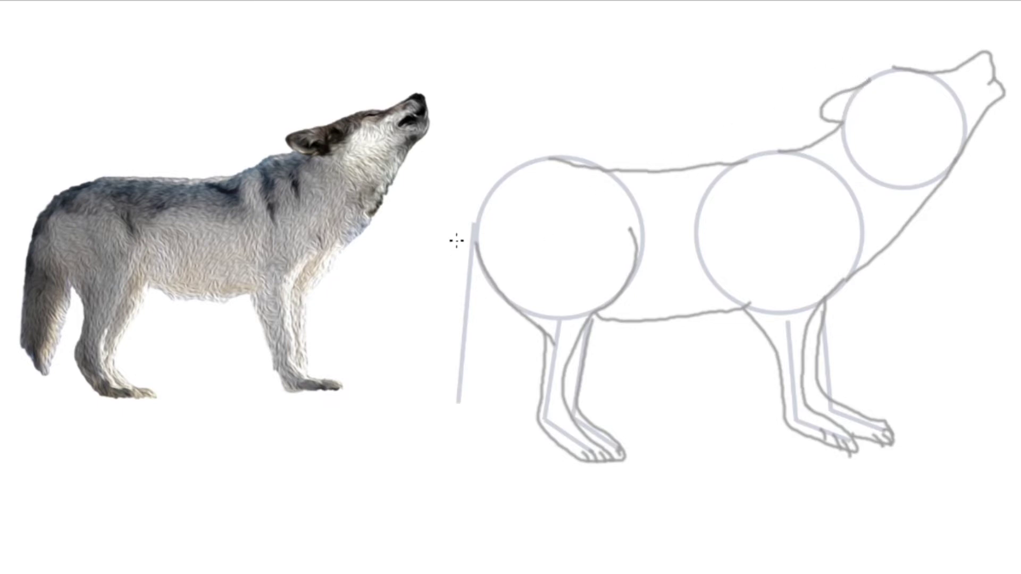
# Brush a bushy tail outline hanging left of the rear guide circle.
pyautogui.moveTo(463, 228); pyautogui.dragTo(469, 410)
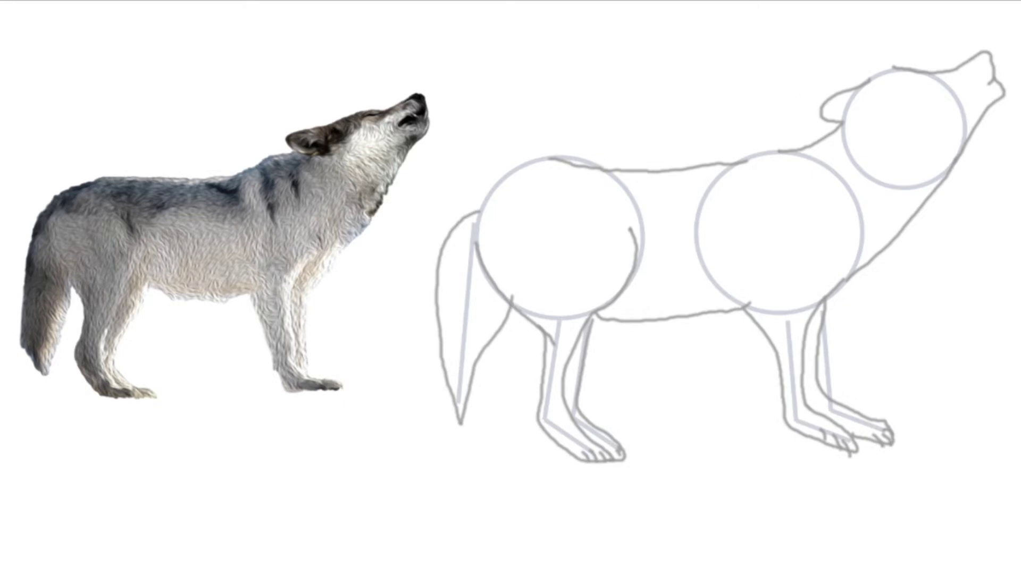
pyautogui.moveTo(909, 291)
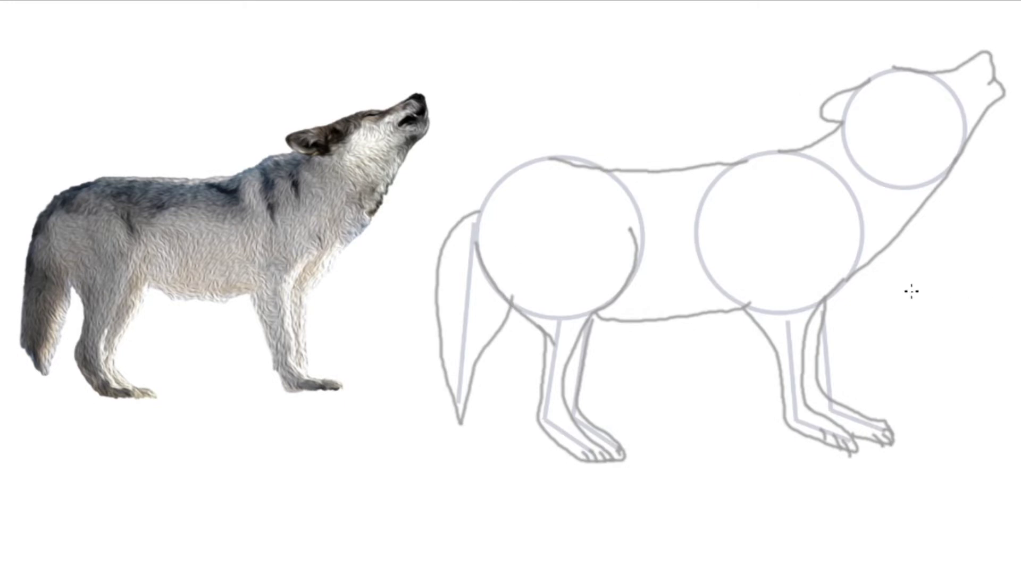
pyautogui.moveTo(886, 144)
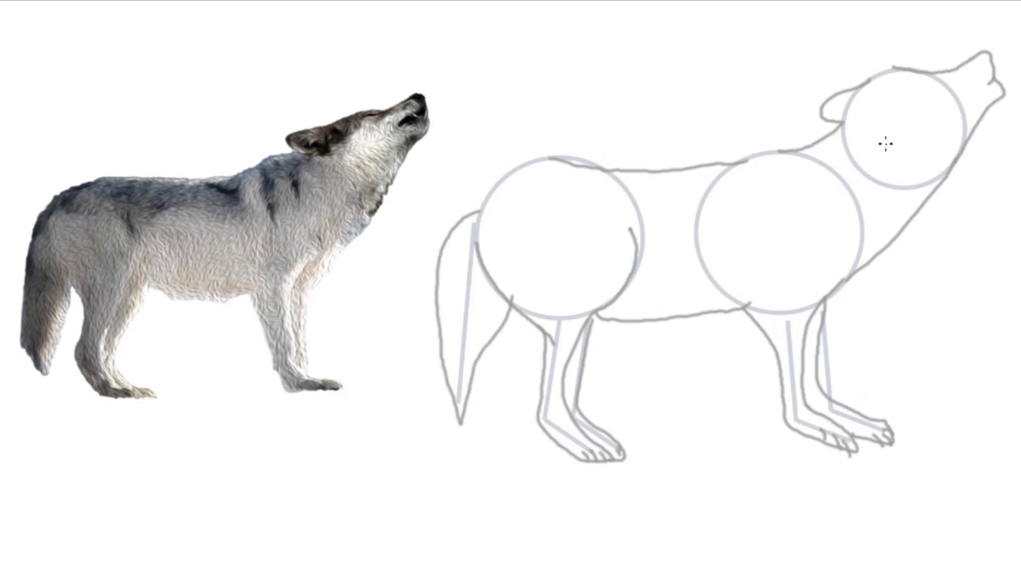
pyautogui.moveTo(813, 209)
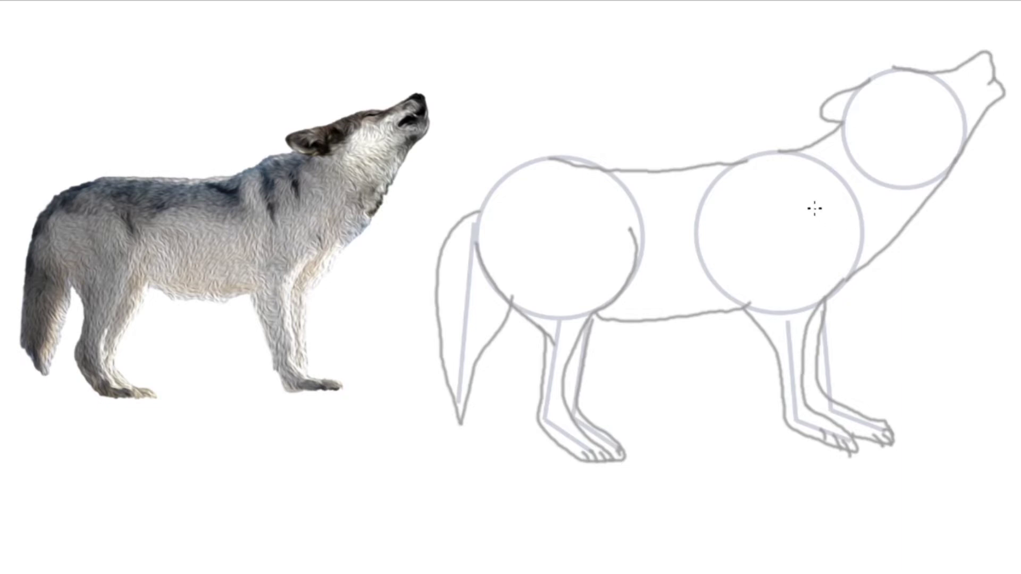
pyautogui.moveTo(530, 318)
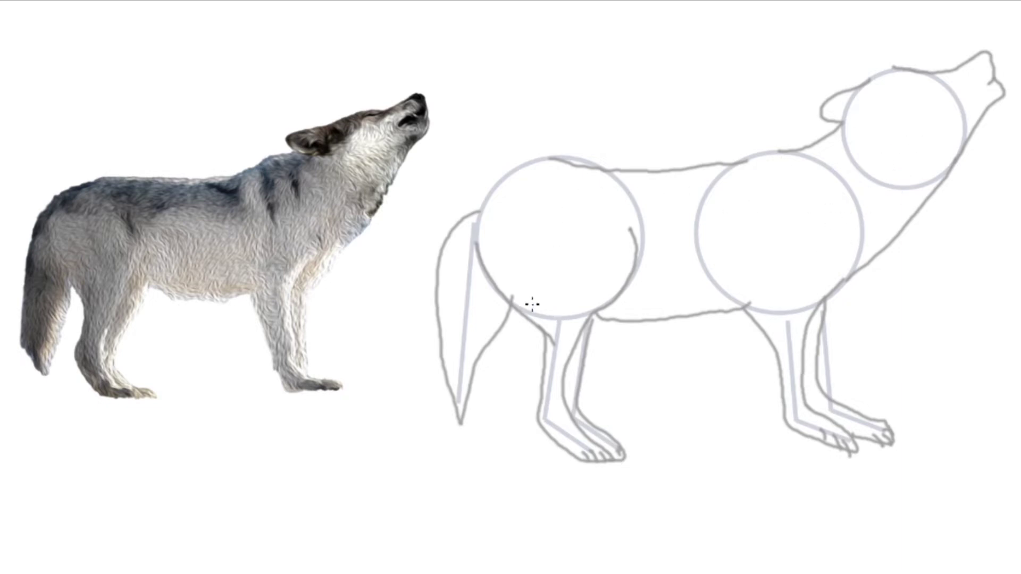
pyautogui.moveTo(540, 256)
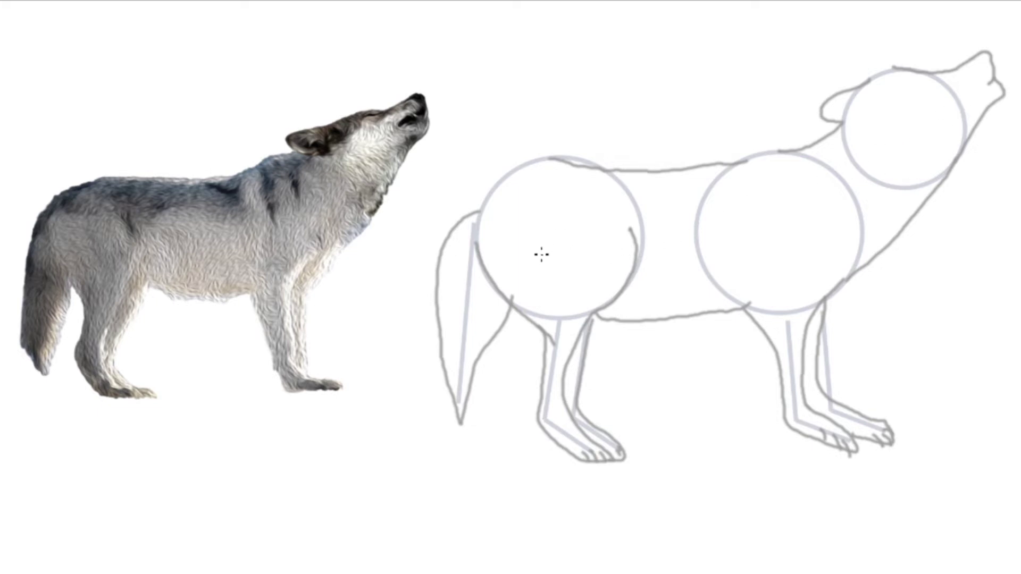